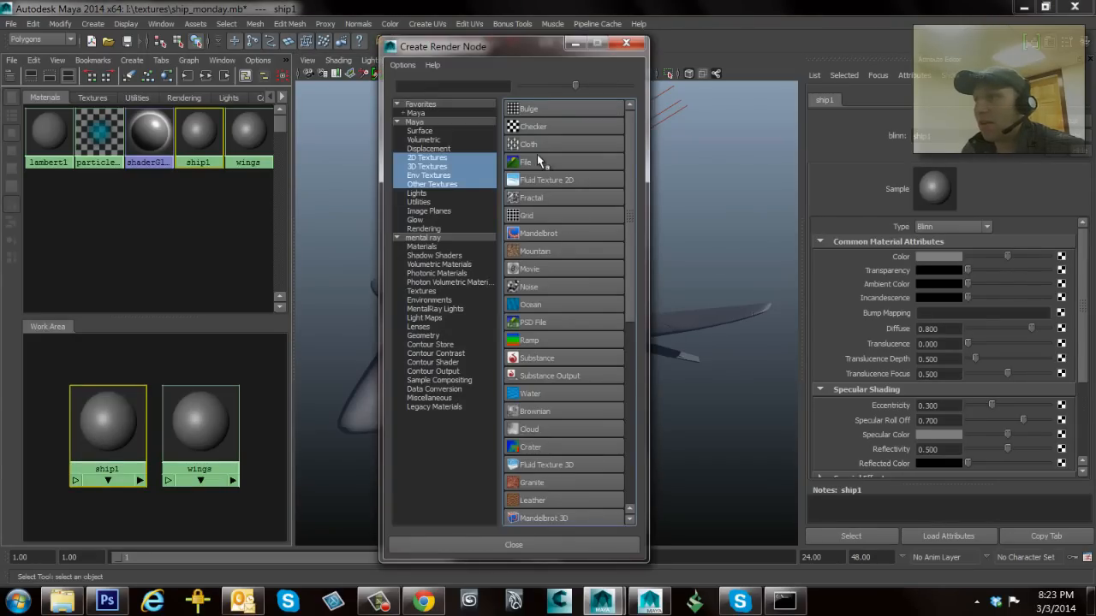
- Add a File texture to ship1 and load ship_body_diffuse.tga as its image
{"action": "left_click", "coordinate": [526, 162]}
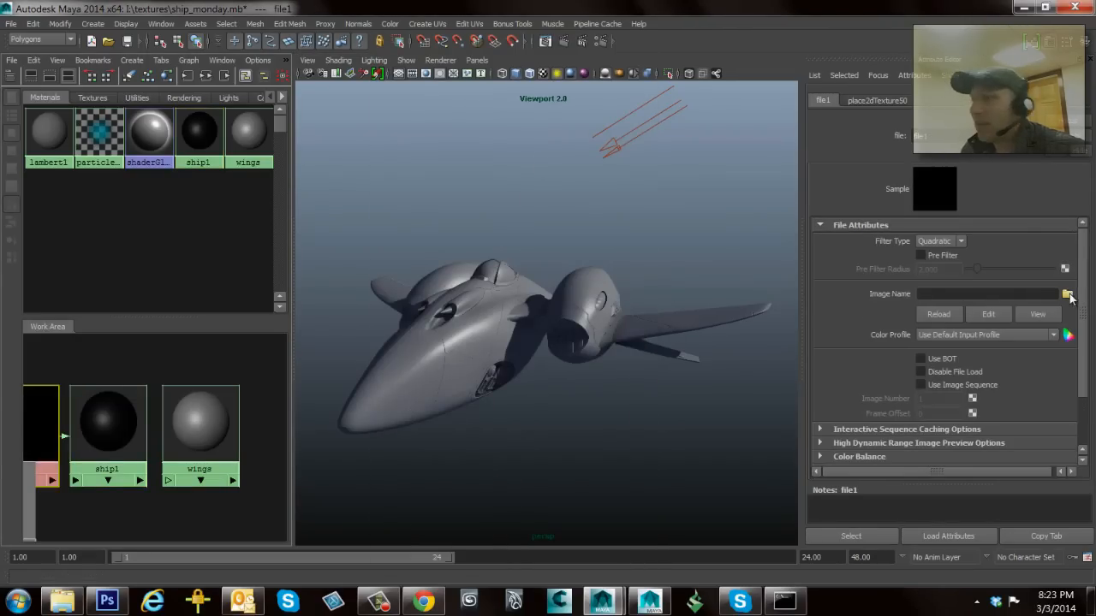
{"action": "left_click", "coordinate": [1066, 294]}
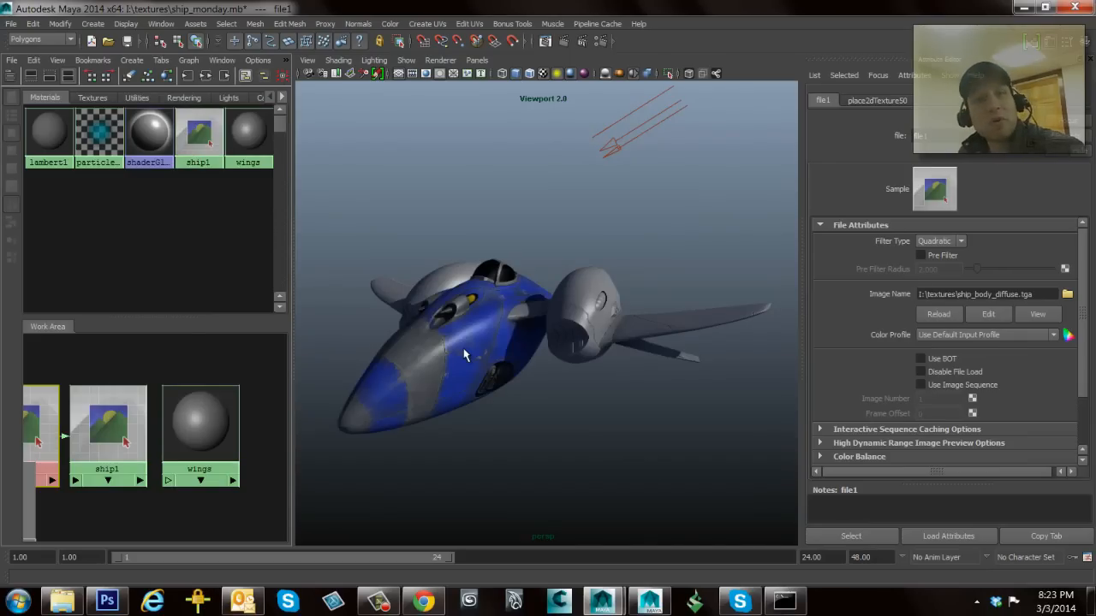
{"action": "mouse_move", "coordinate": [411, 342]}
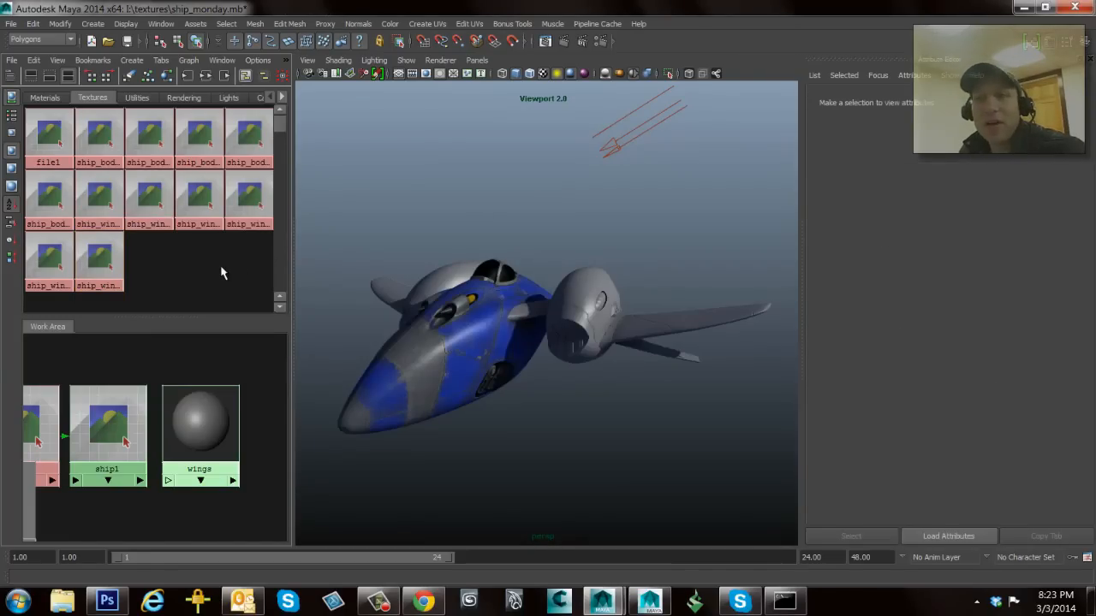
- Import the ship body and wing texture images into Hypershade's Textures collection
{"action": "left_click", "coordinate": [199, 420]}
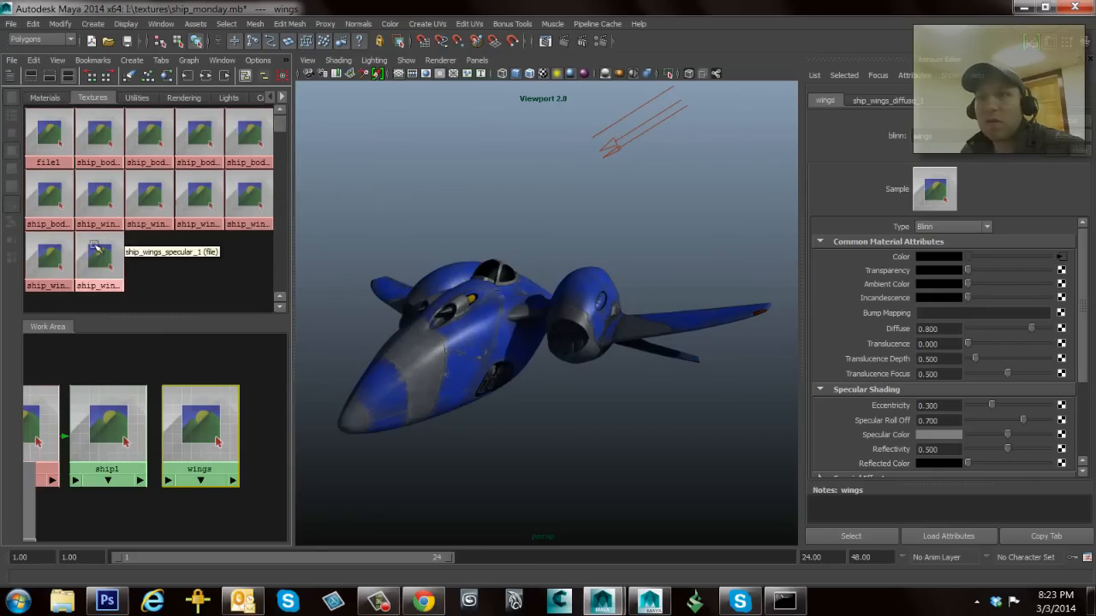
{"action": "mouse_move", "coordinate": [222, 260]}
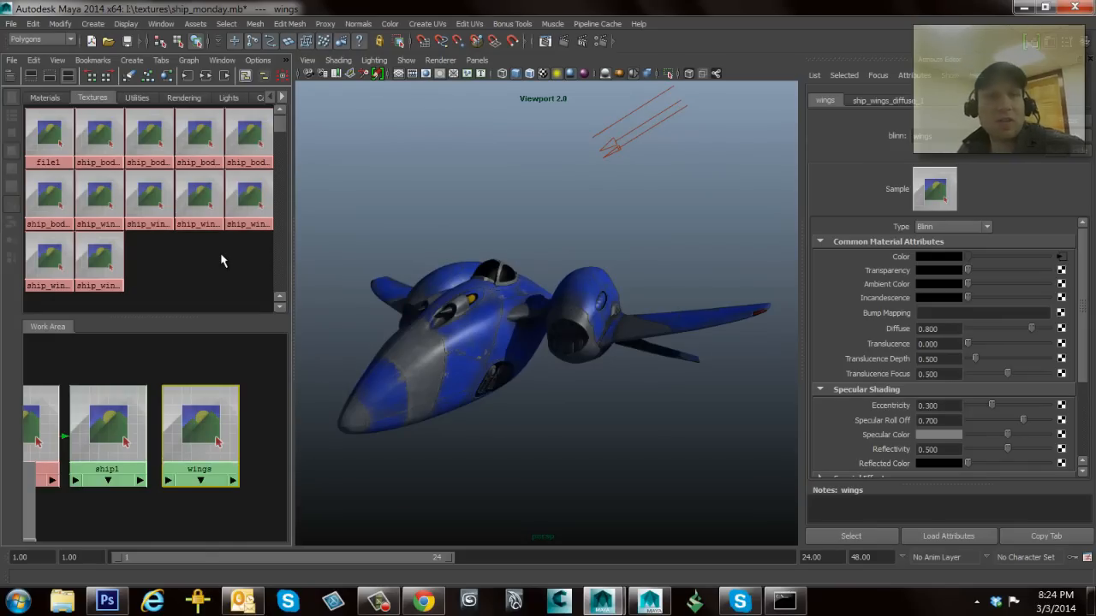
{"action": "mouse_move", "coordinate": [947, 480]}
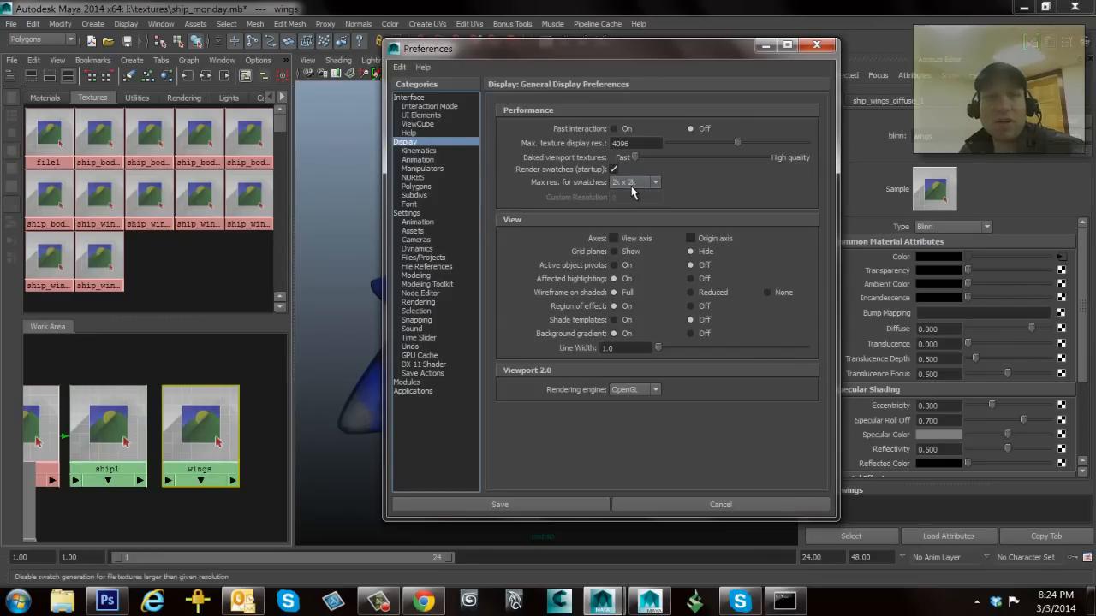
{"action": "mouse_move", "coordinate": [625, 189]}
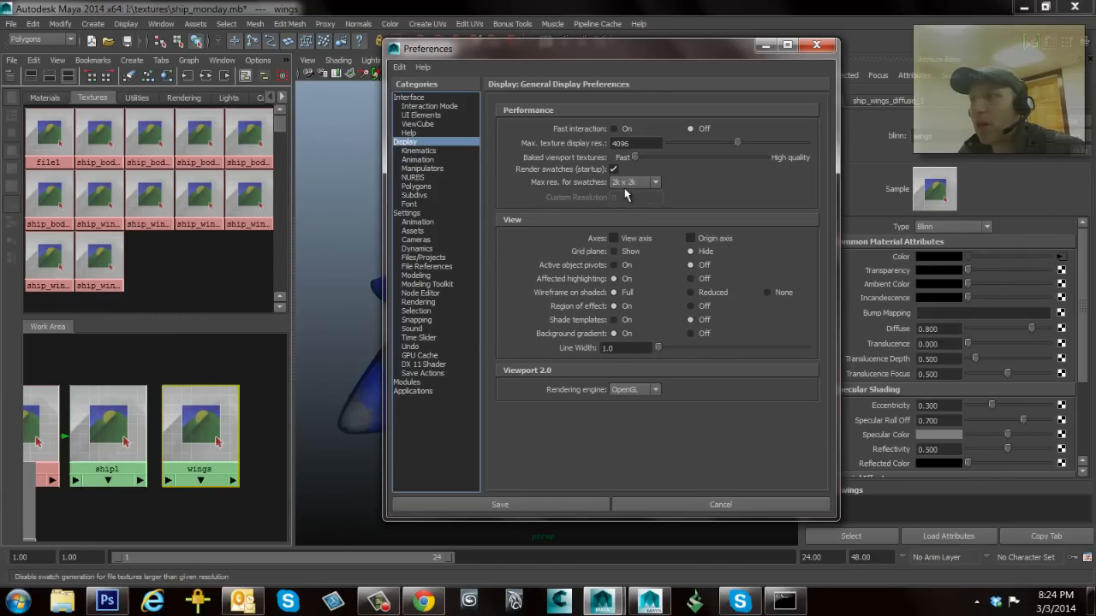
{"action": "mouse_move", "coordinate": [595, 190]}
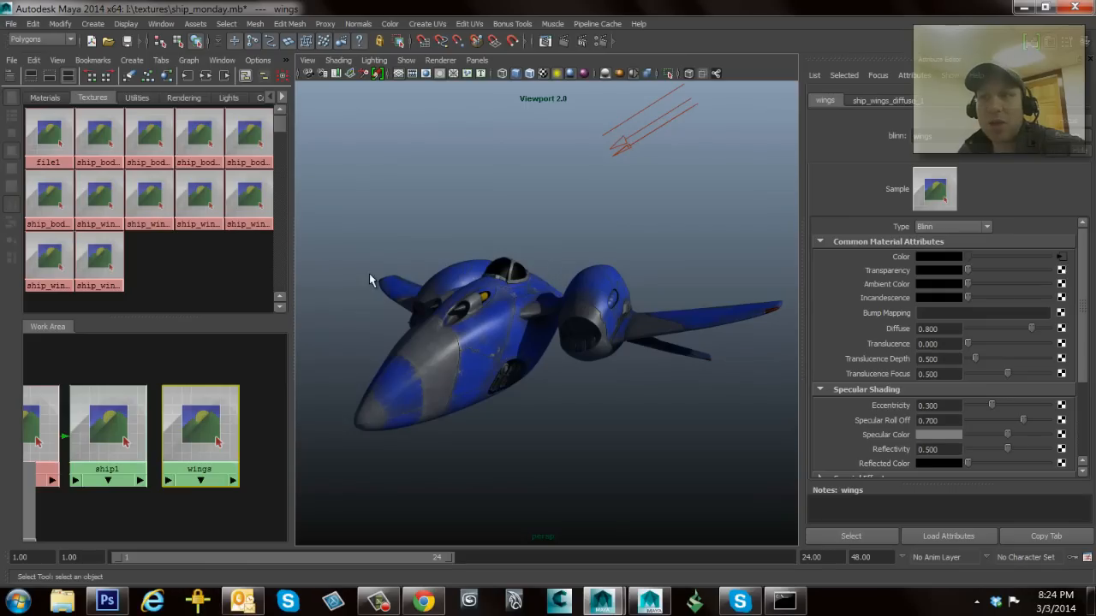
{"action": "mouse_move", "coordinate": [199, 201]}
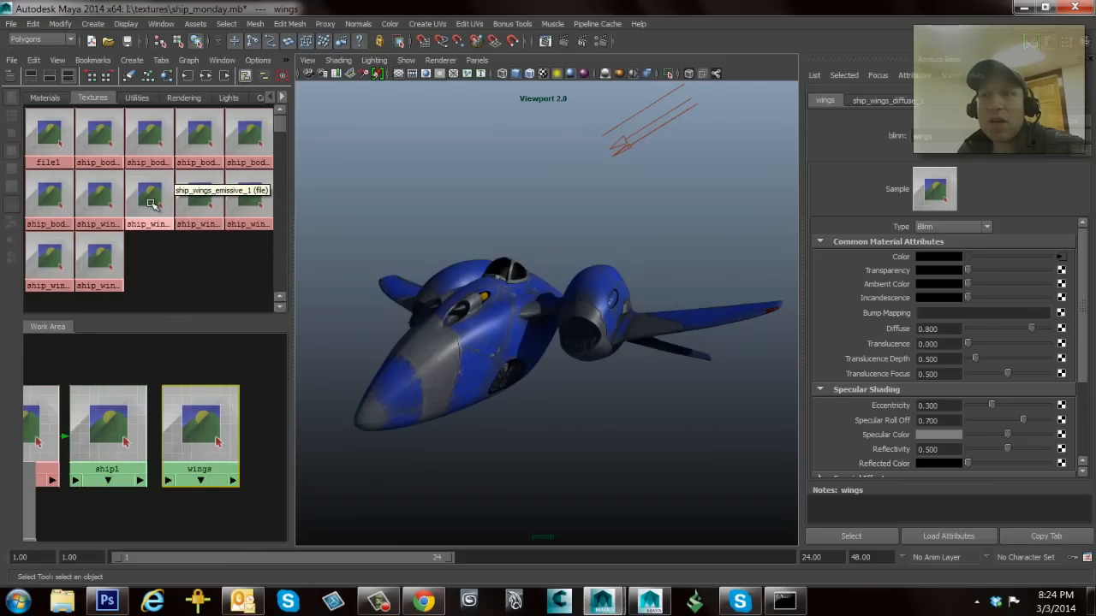
- Refresh the wings diffuse texture swatch and open the wings material swatch's menu
{"action": "right_click", "coordinate": [148, 197]}
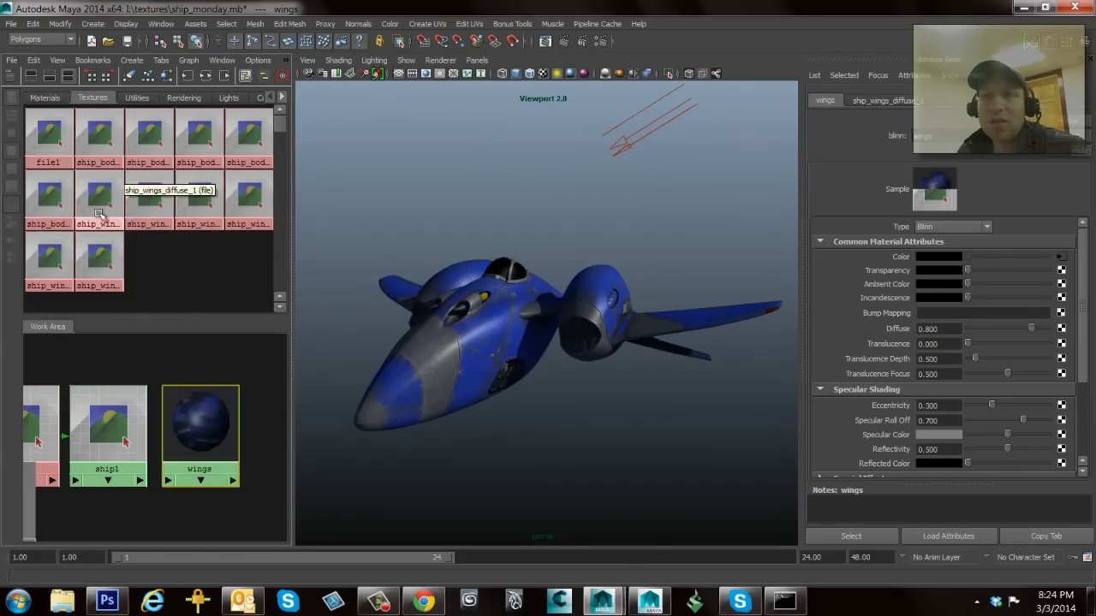
{"action": "left_click", "coordinate": [99, 197]}
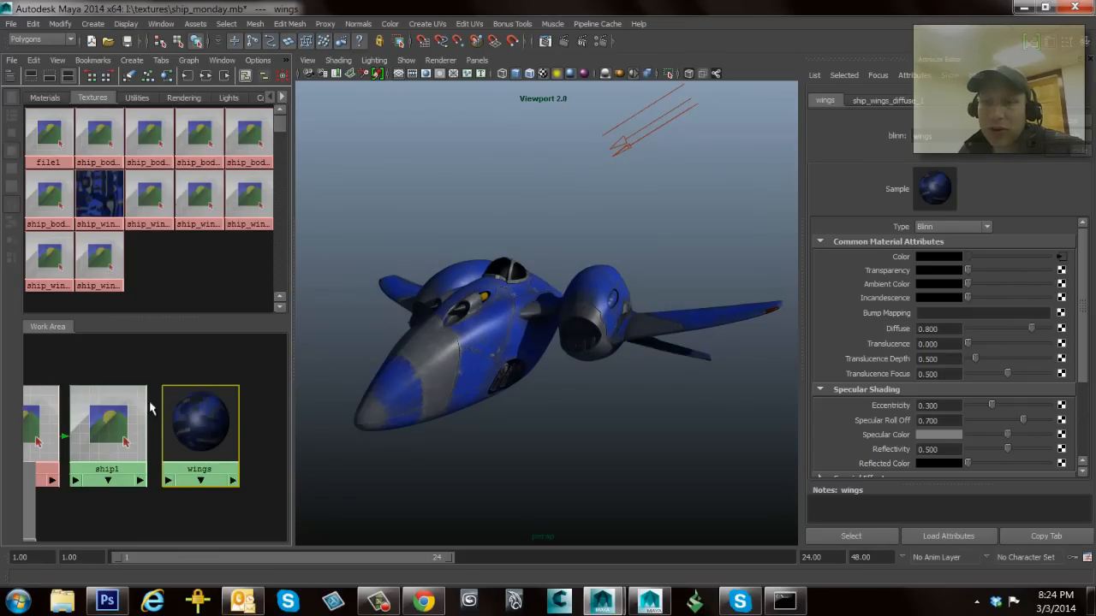
{"action": "right_click", "coordinate": [199, 424]}
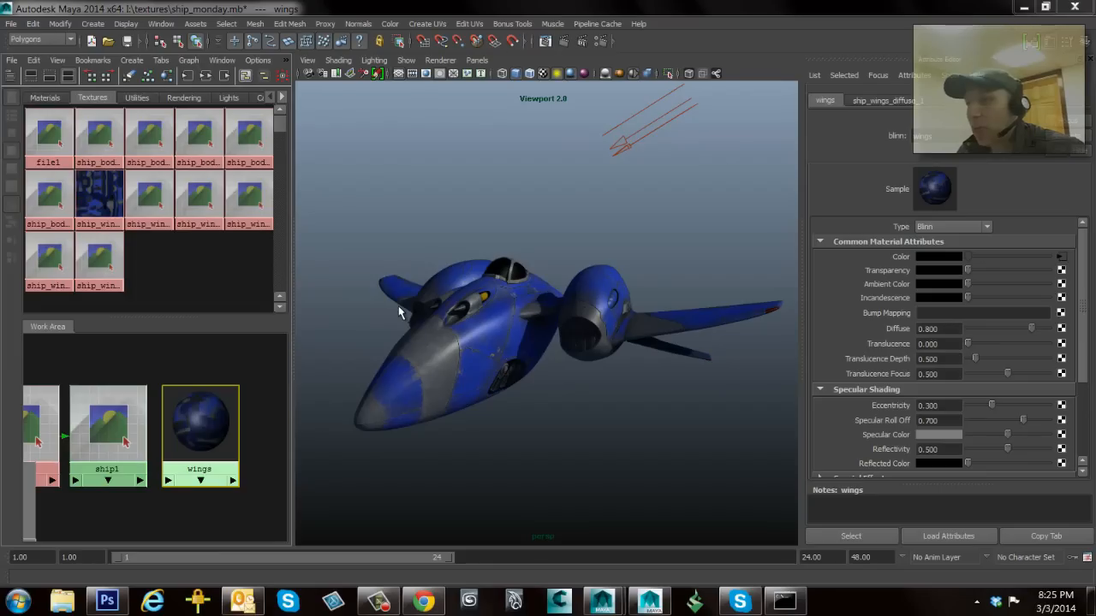
{"action": "left_click_drag", "start_coordinate": [398, 312], "coordinate": [514, 283]}
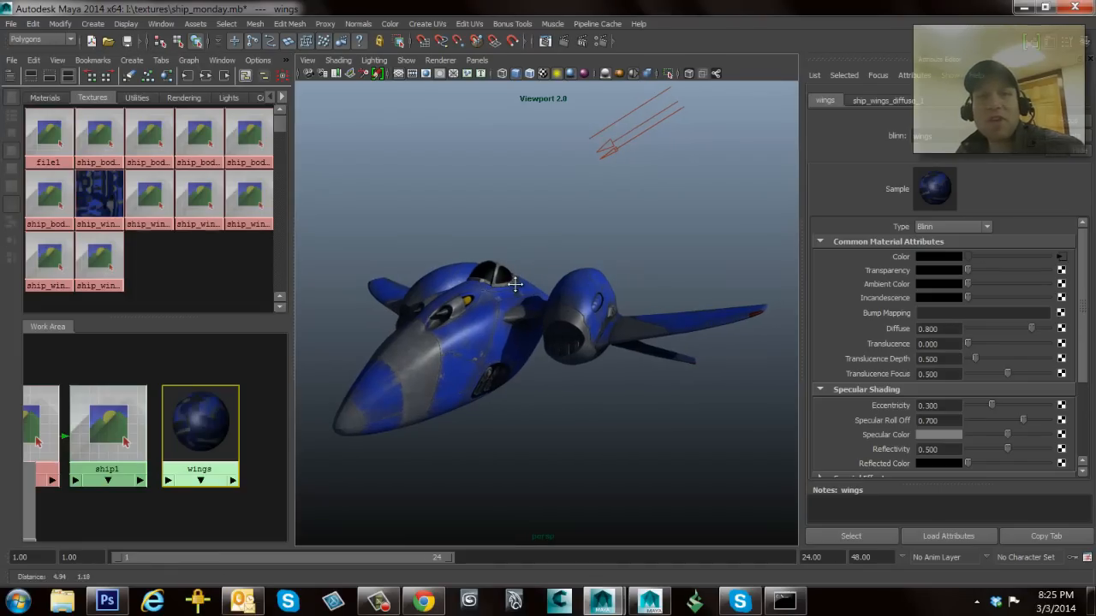